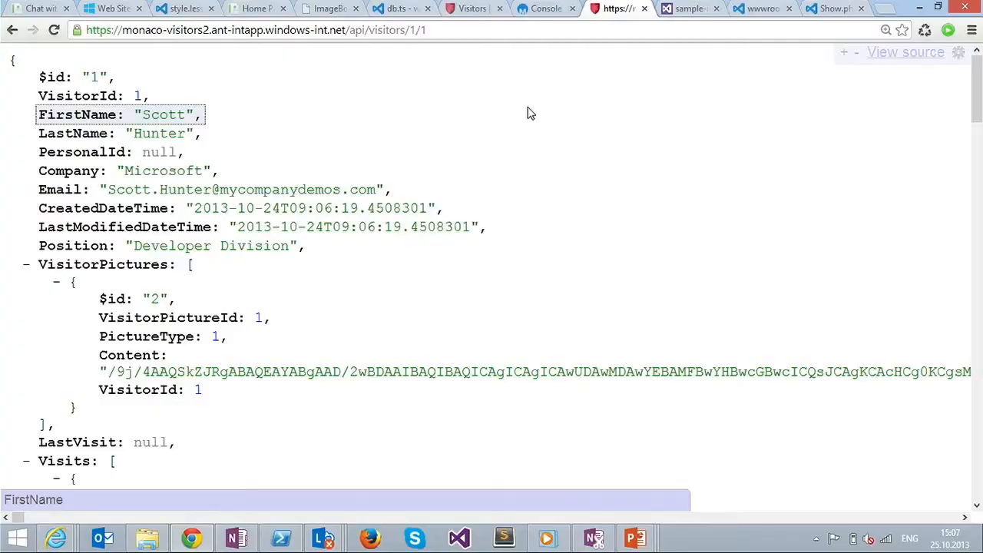
Step: Return from the visitor JSON response to the online editor showing VisitorsController.cs with the console
left_click(545, 9)
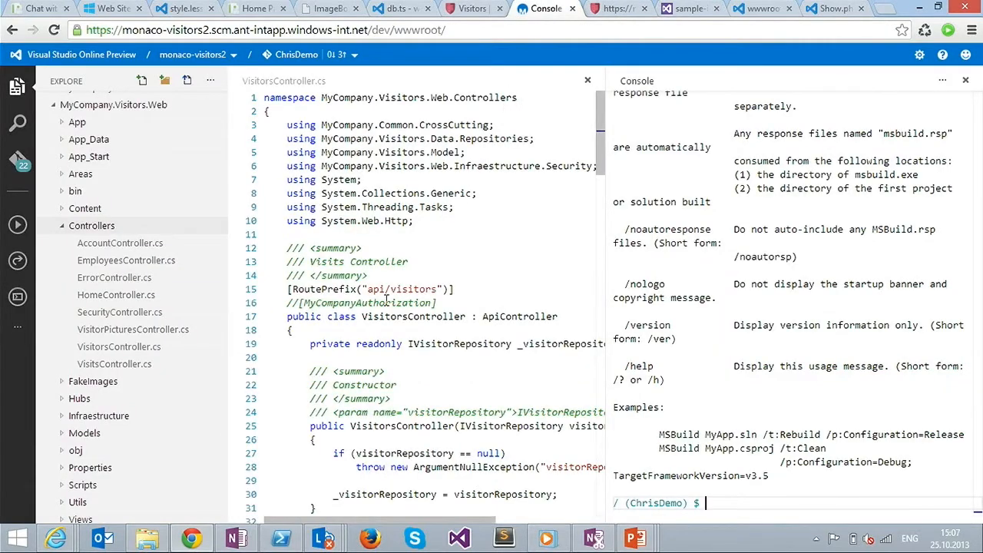